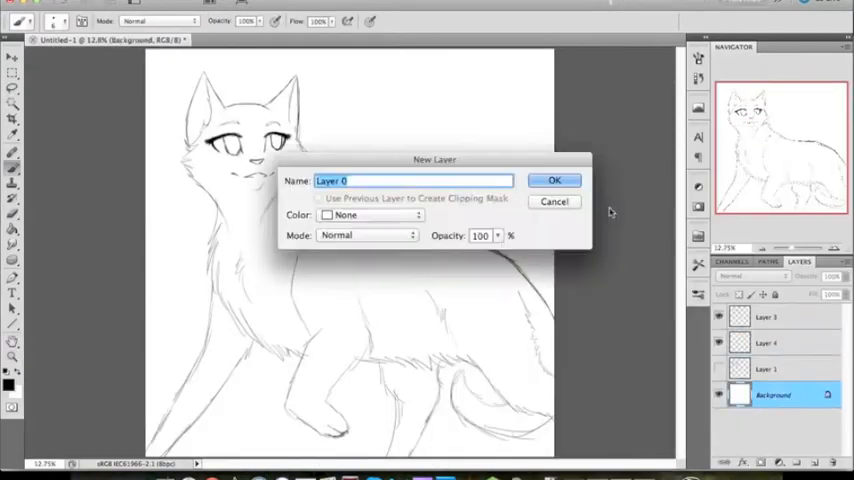
Step: Confirm the New Layer dialog so the locked Background becomes editable Layer 0
left_click(552, 180)
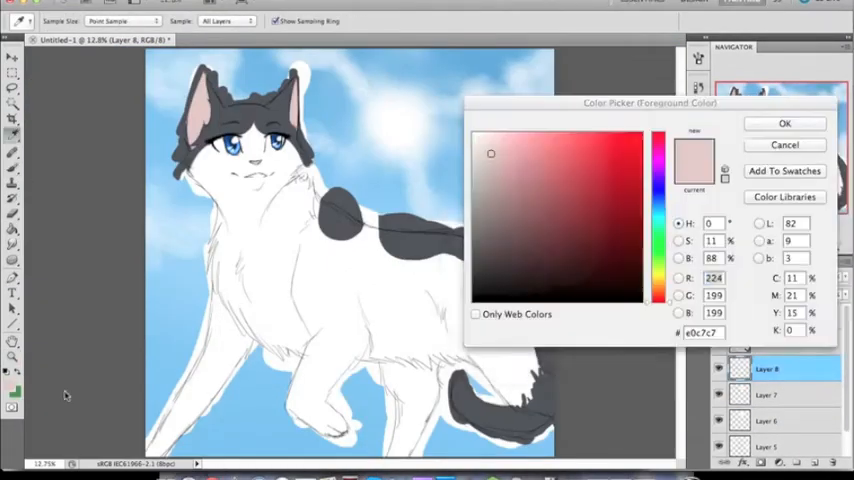
Step: Choose a pale pink paint colour and make Layer 4 the working layer
left_click(784, 122)
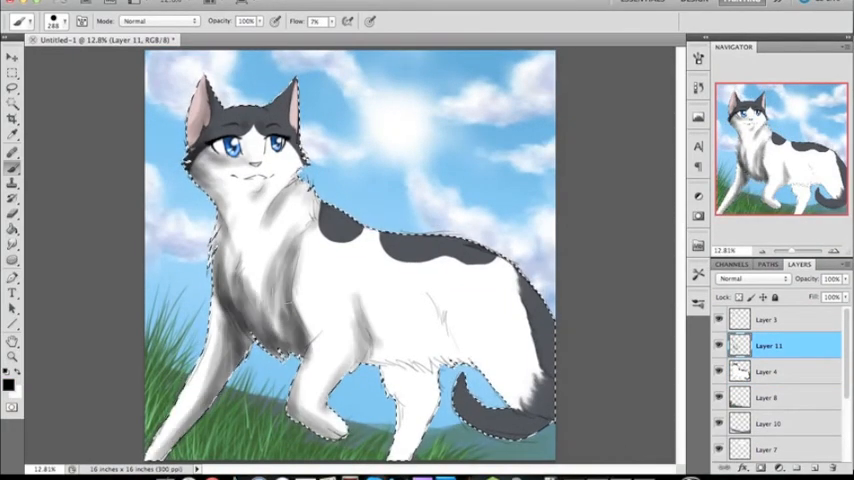
left_click(772, 372)
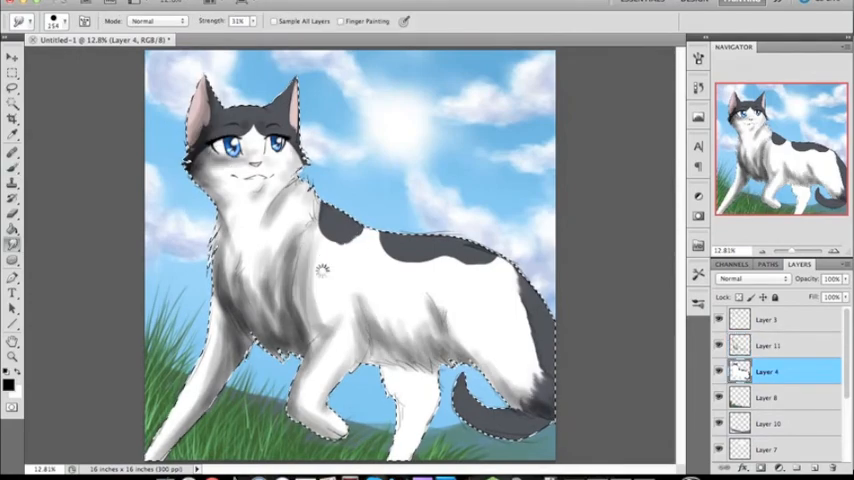